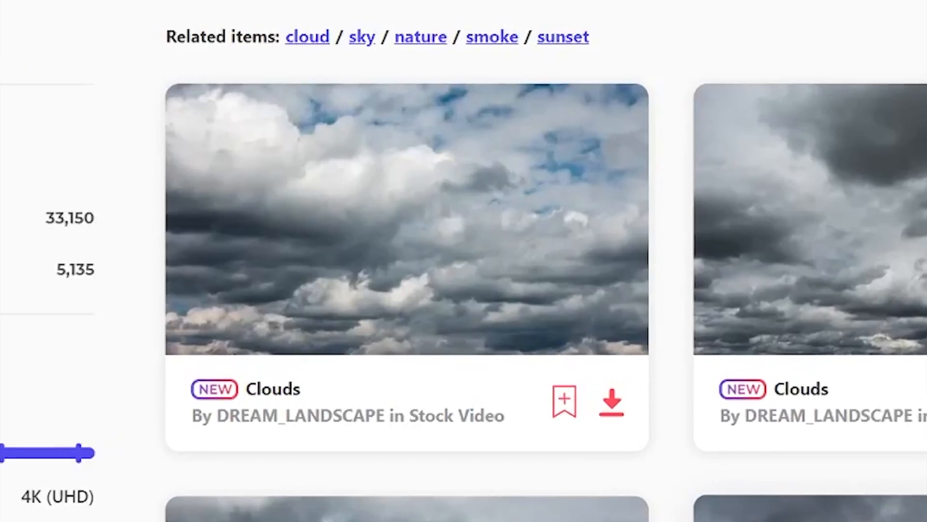
Scroll the timeline to reach the dinosaur layer's Parent & Link column.
scroll("down", 3)
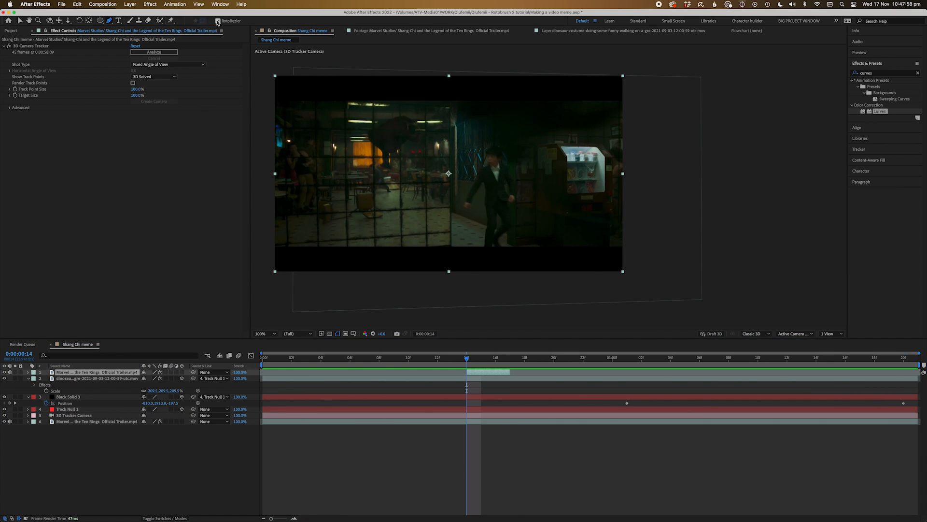
mouse_move(468, 87)
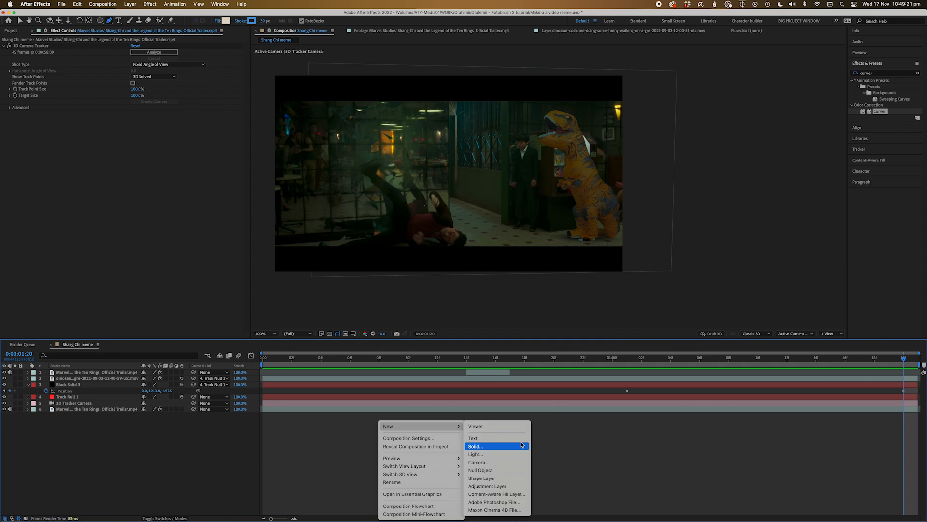
Right-click the empty timeline area to add a new solid layer.
left_click(476, 445)
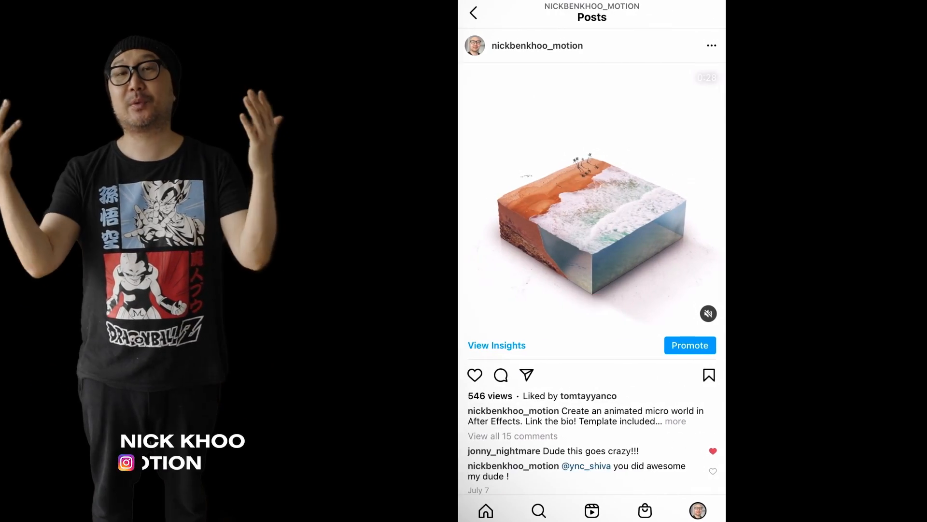
Return to the Instagram profile grid and open the purple sunset hero's-journey post.
left_click(474, 12)
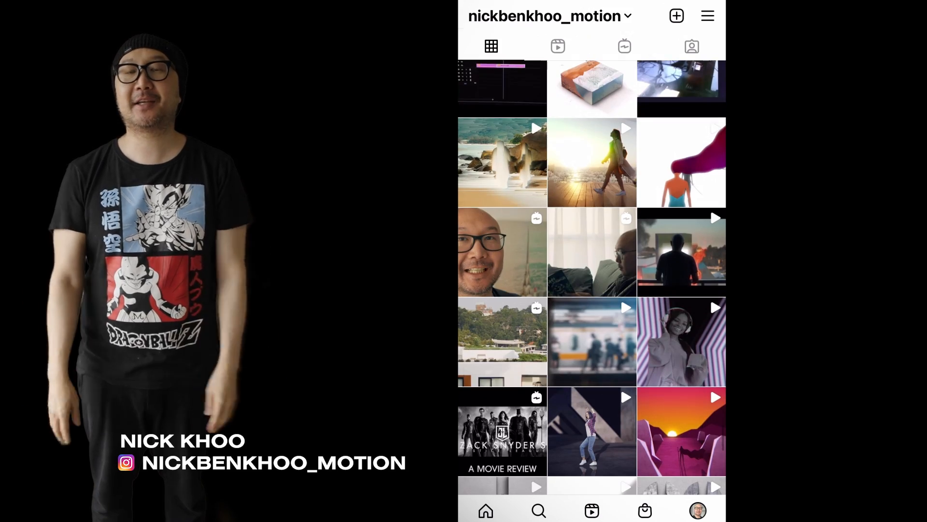
left_click(682, 430)
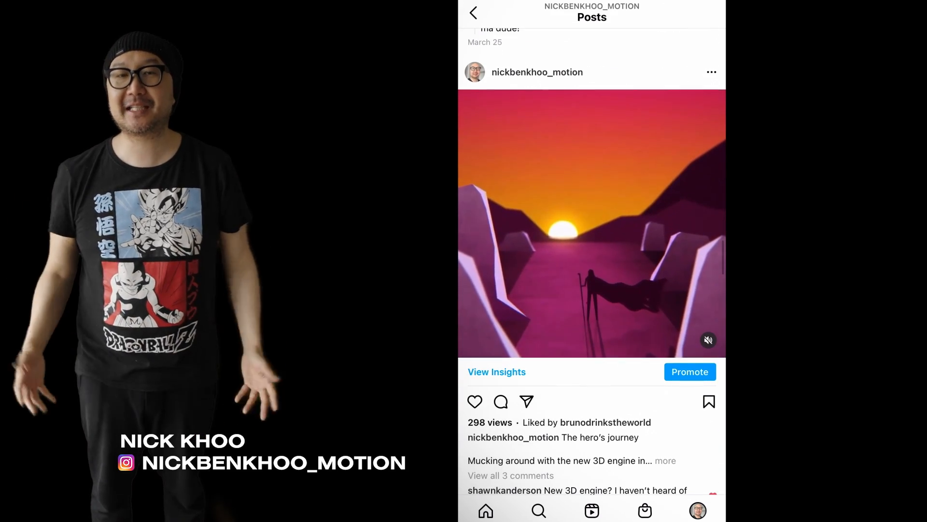